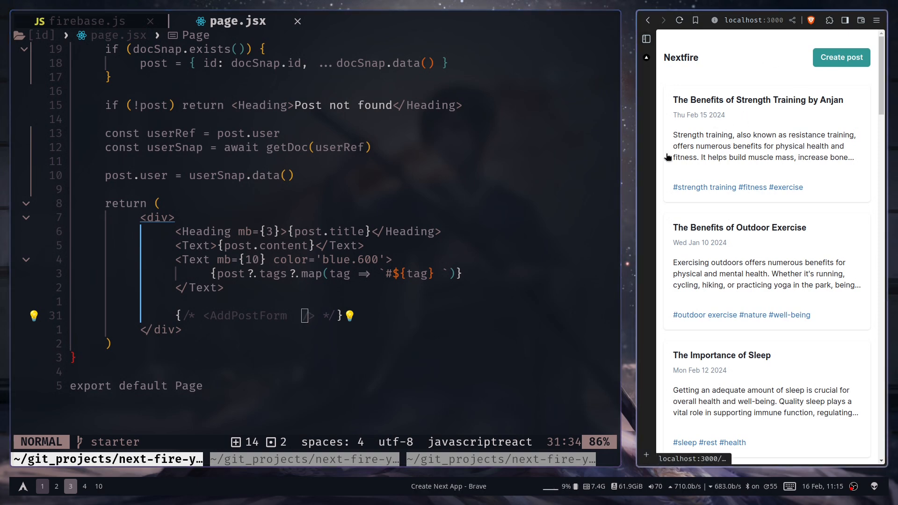
mouse_move(743, 127)
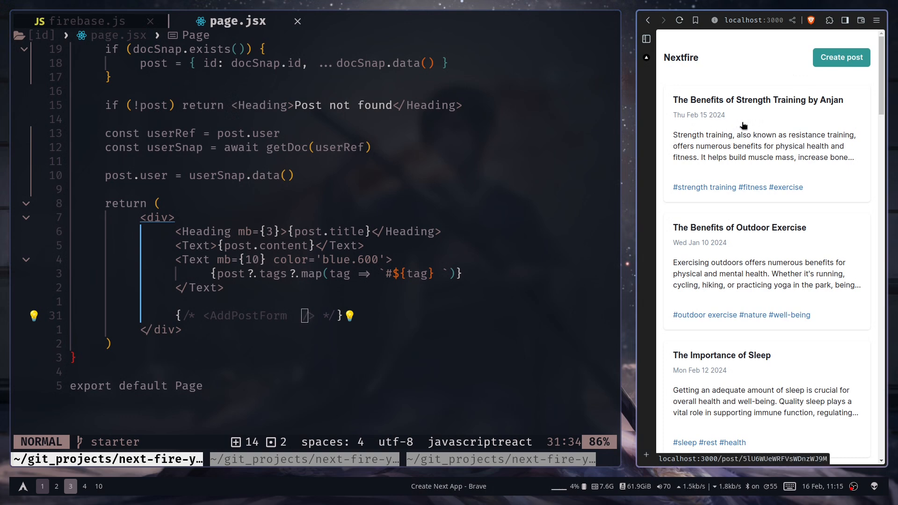
- Navigate the browser to the Strength Training post's page
left_click(756, 100)
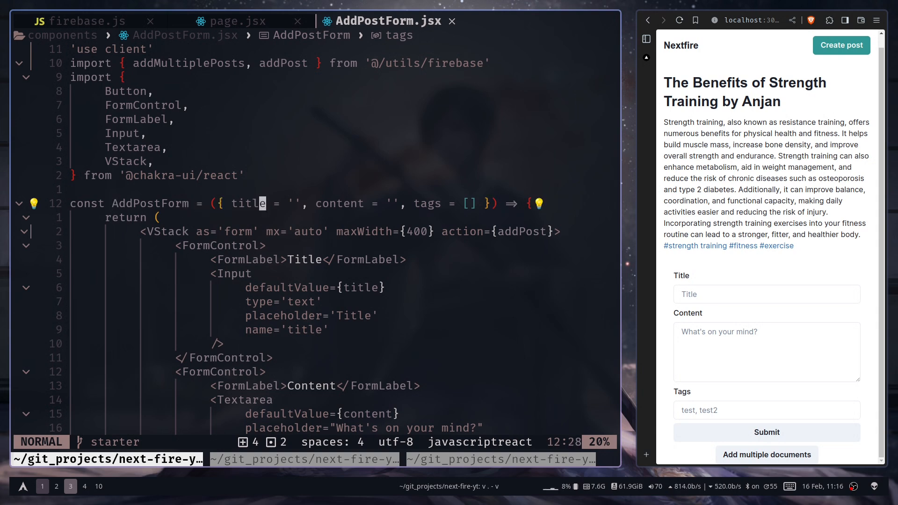
- Spread the post into the form as <AddPostForm {...post} /> in page.jsx and save
left_click(234, 20)
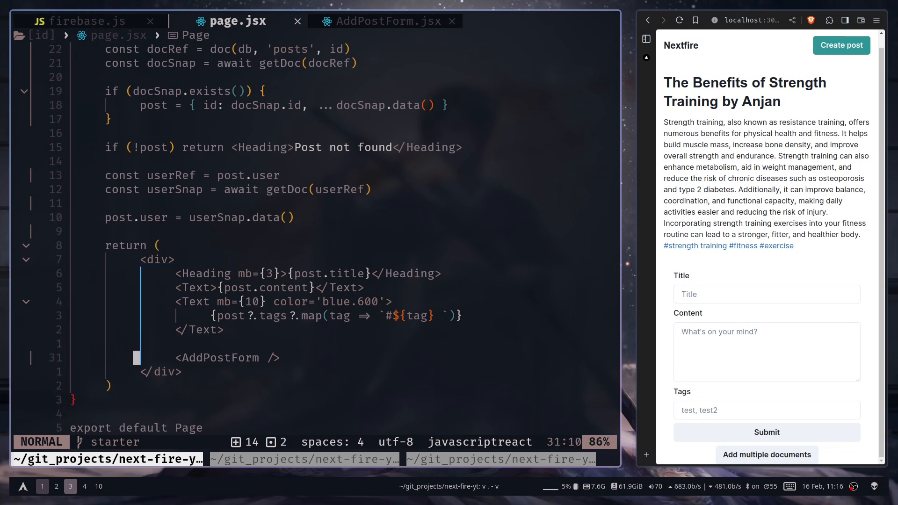
type("{ ... }")
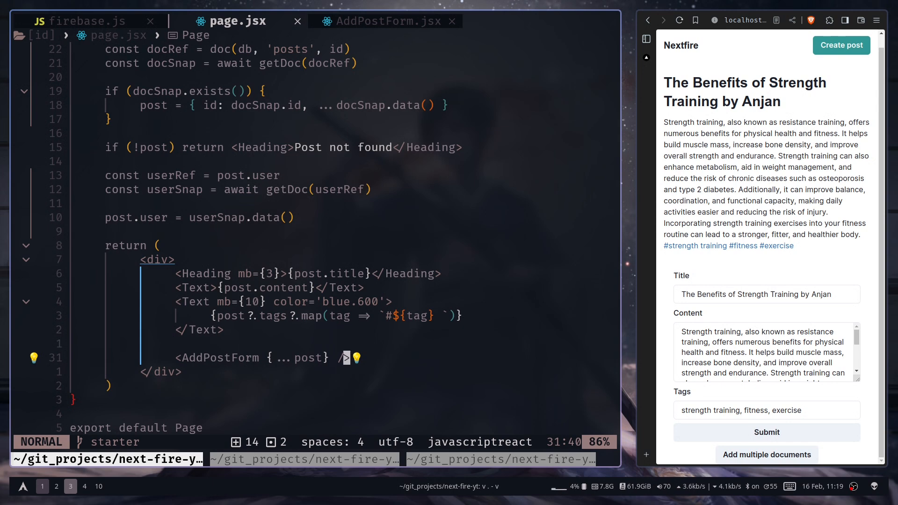
left_click(83, 21)
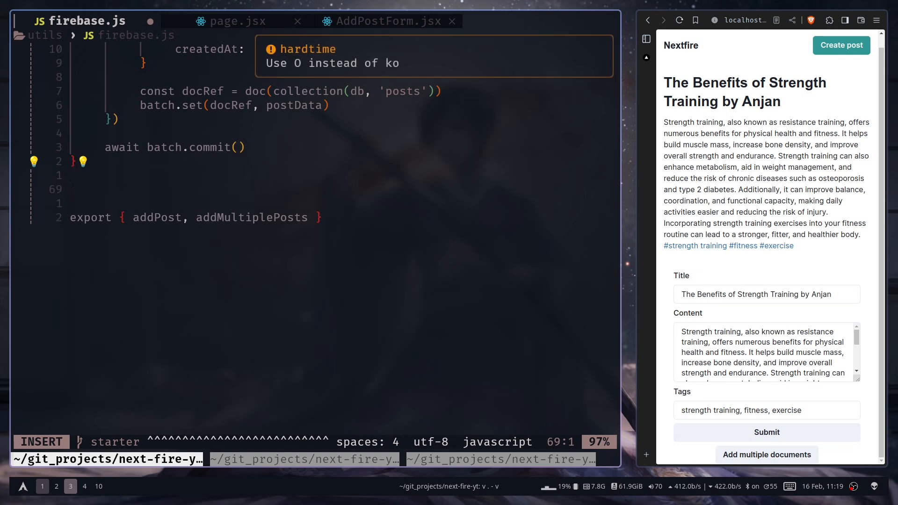
- Start async updatePost(postId, formData) in firebase.js with a docRef to the posts document
type("const update")
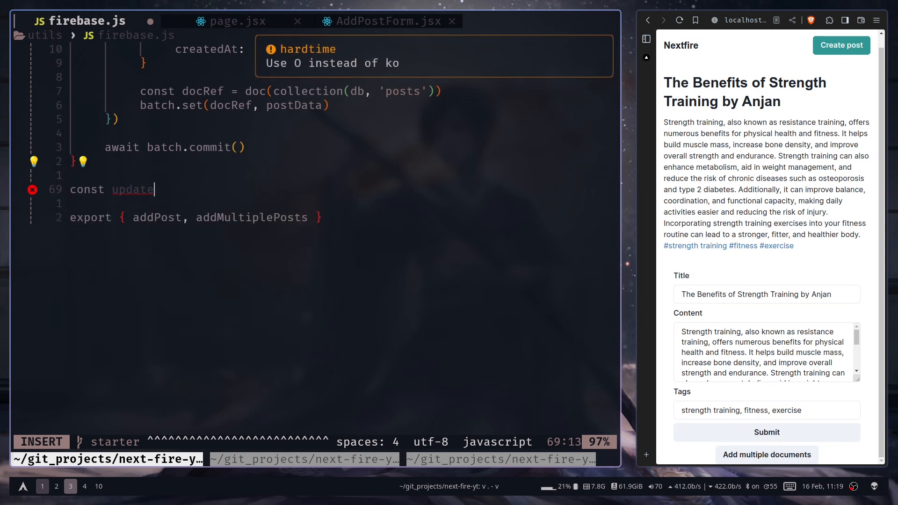
type("Post = async (formD")
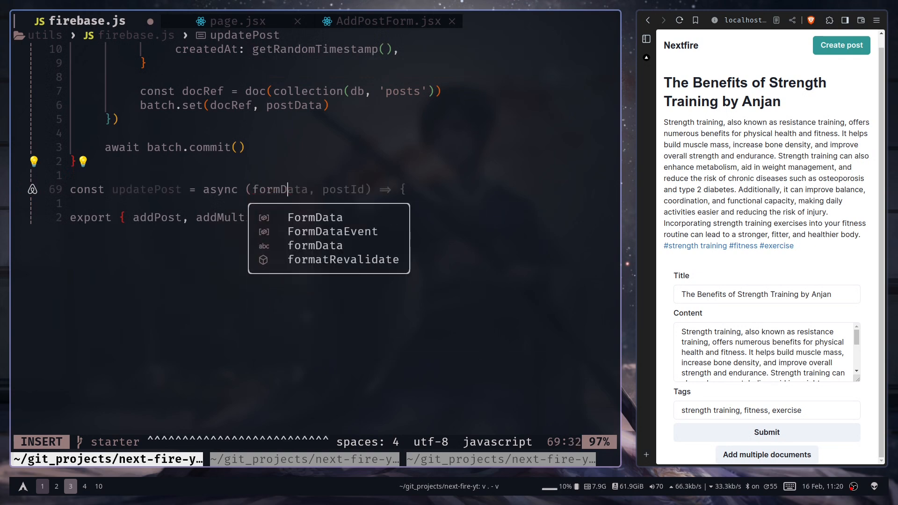
key("Escape")
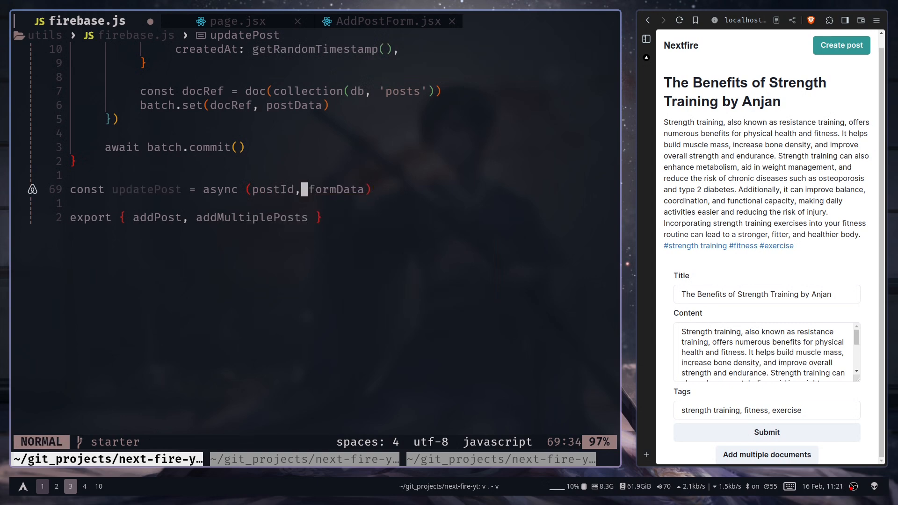
type("=> {")
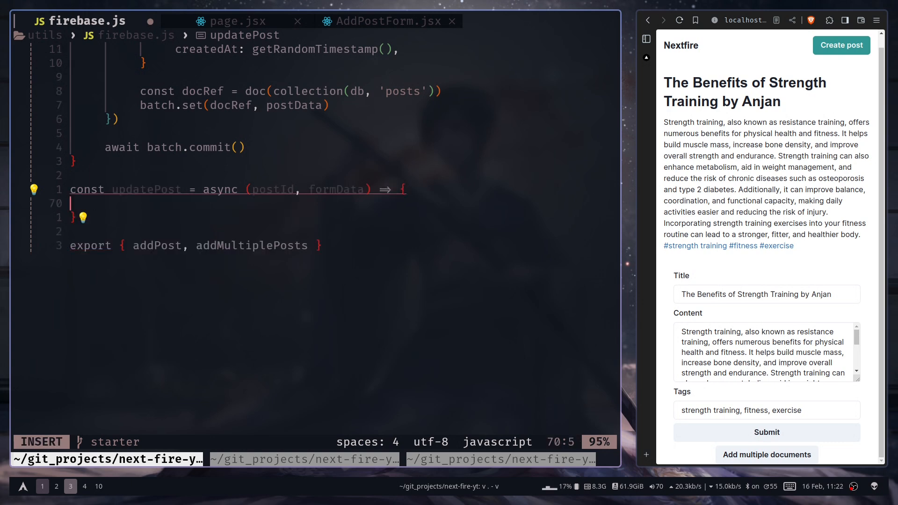
type("const")
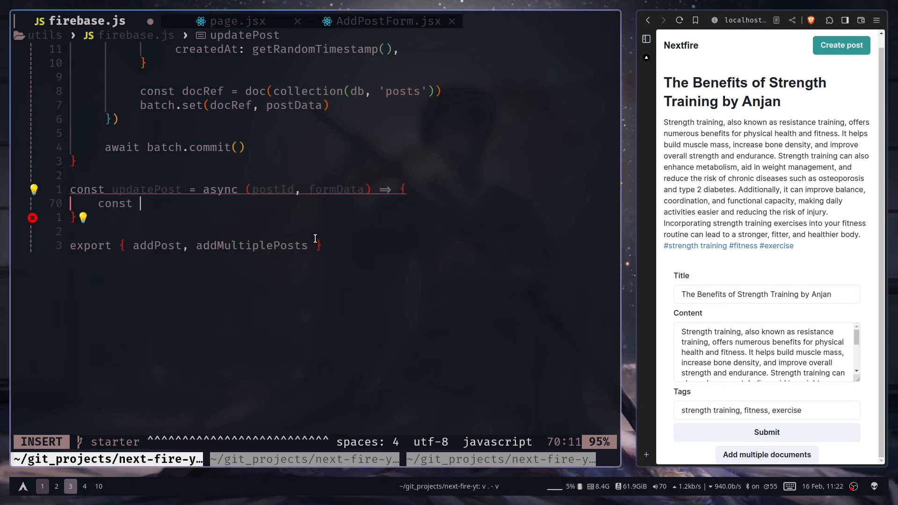
type("docRef =")
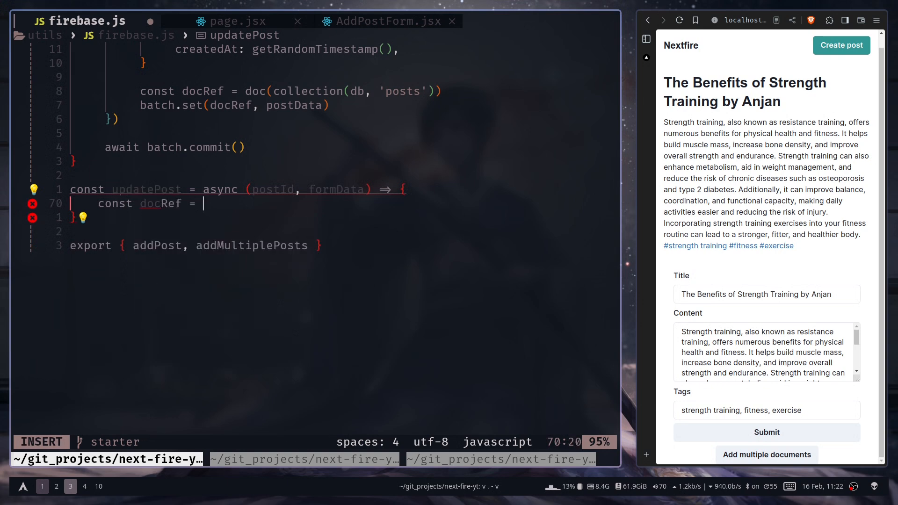
type("doc(db, 'posts', postId)")
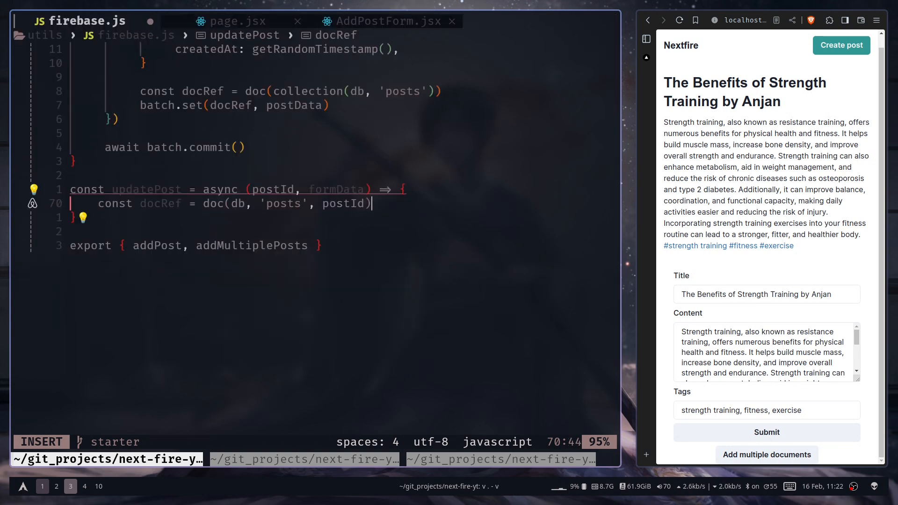
key("Escape")
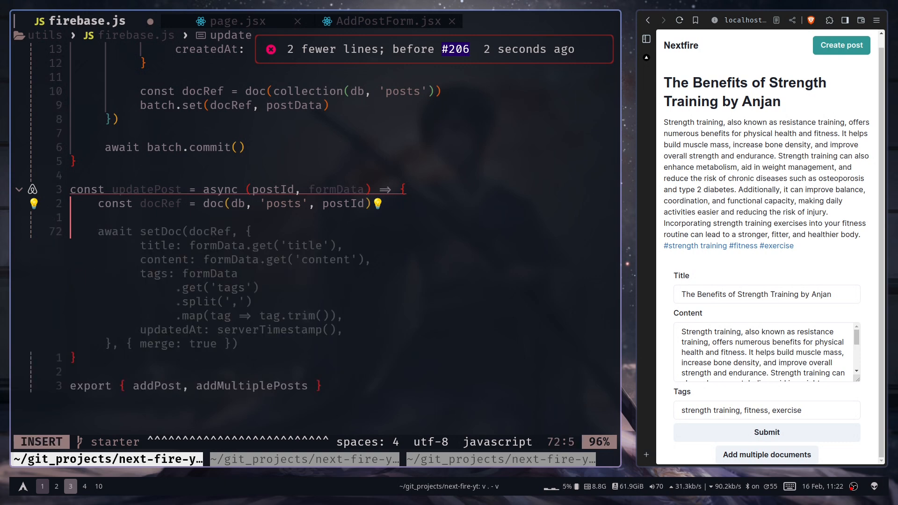
- Call updateDoc with title, content and split/trimmed tags from formData, export updatePost and save
type("updateDoc(")
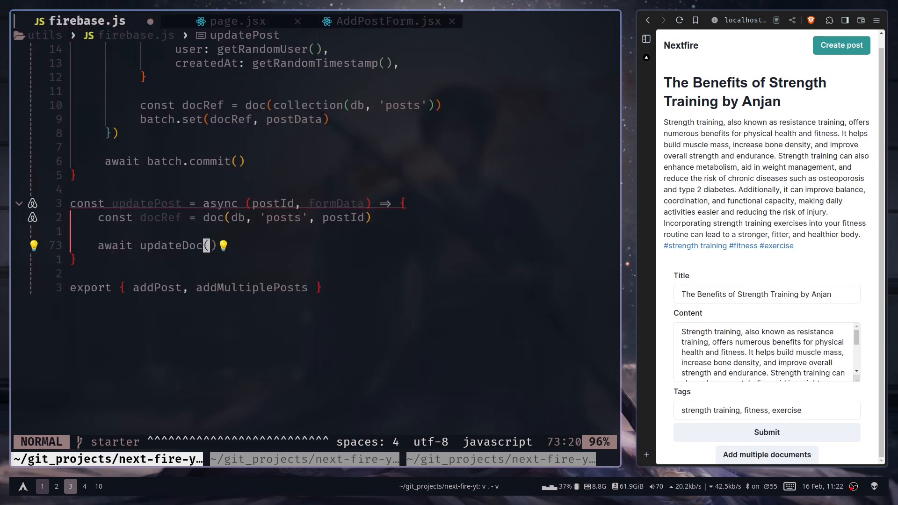
type("docR")
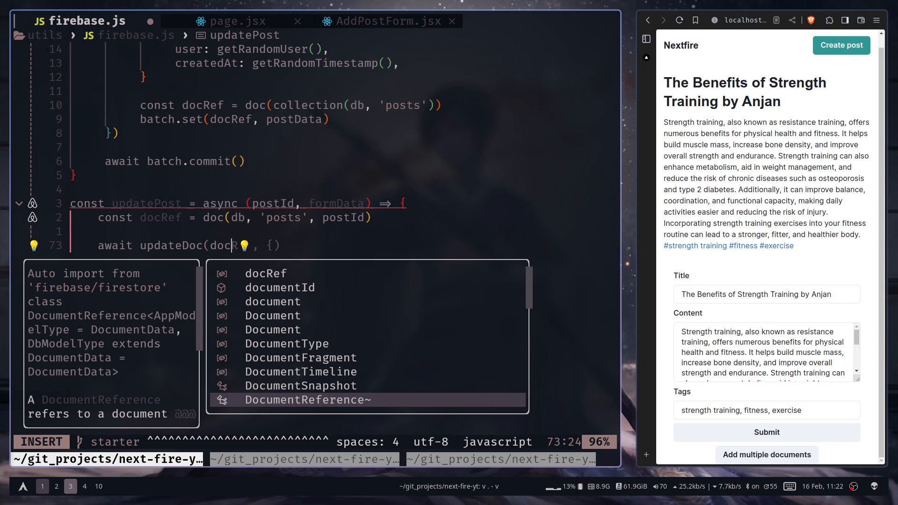
key("Escape")
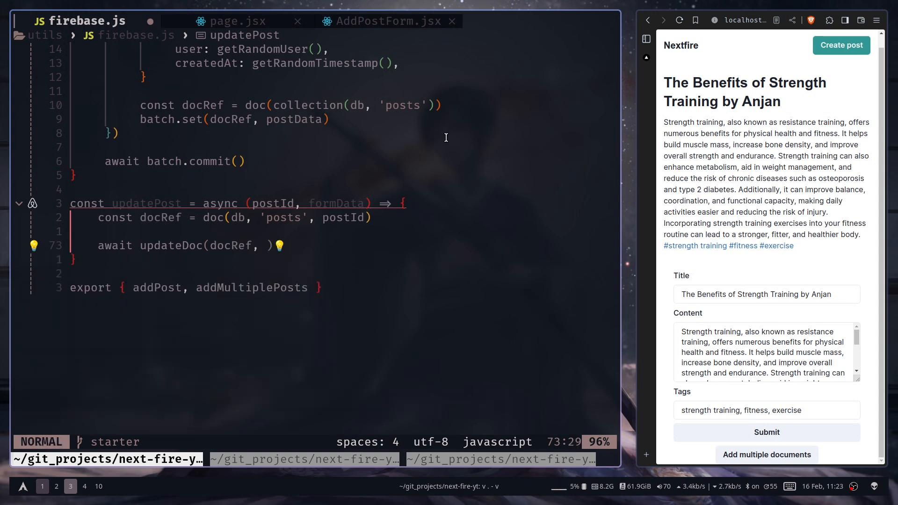
type("{")
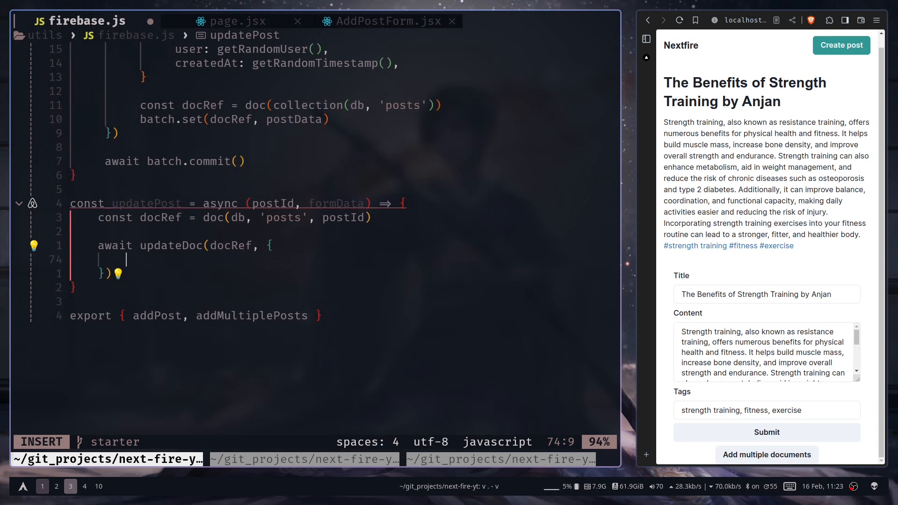
type("title:")
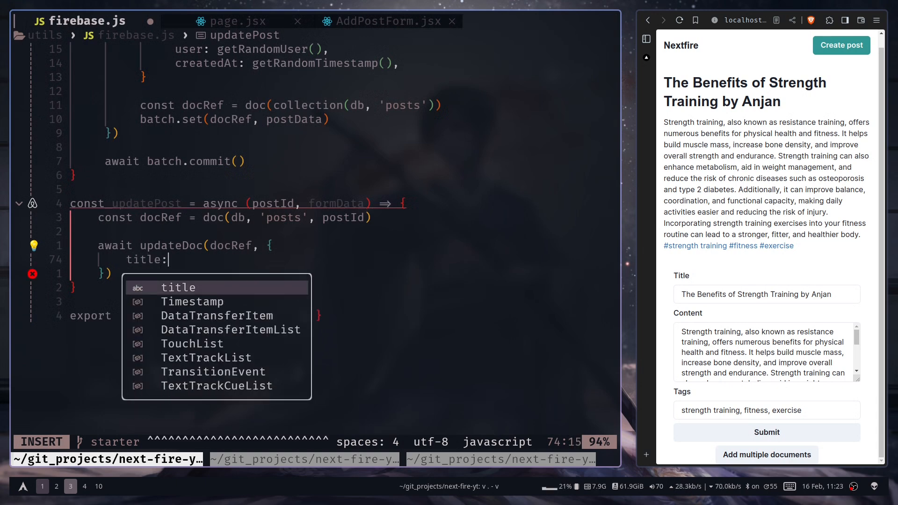
type("formData.get('title'),")
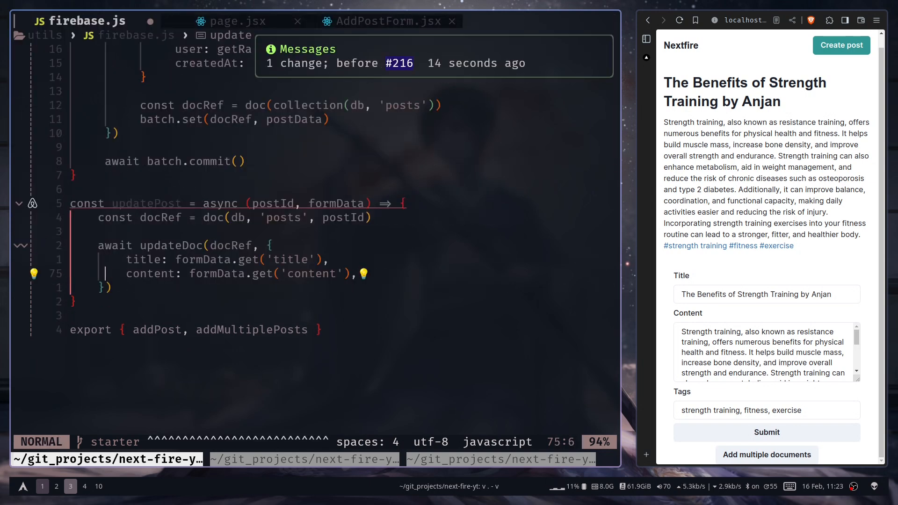
type("tags: formData.get('tags').split(',').map(tag => tag.trim()),")
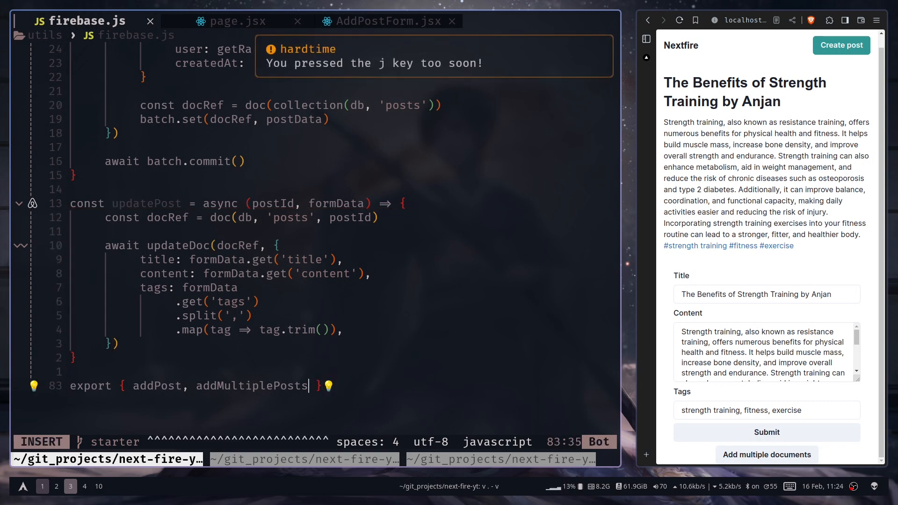
type("updateDoc")
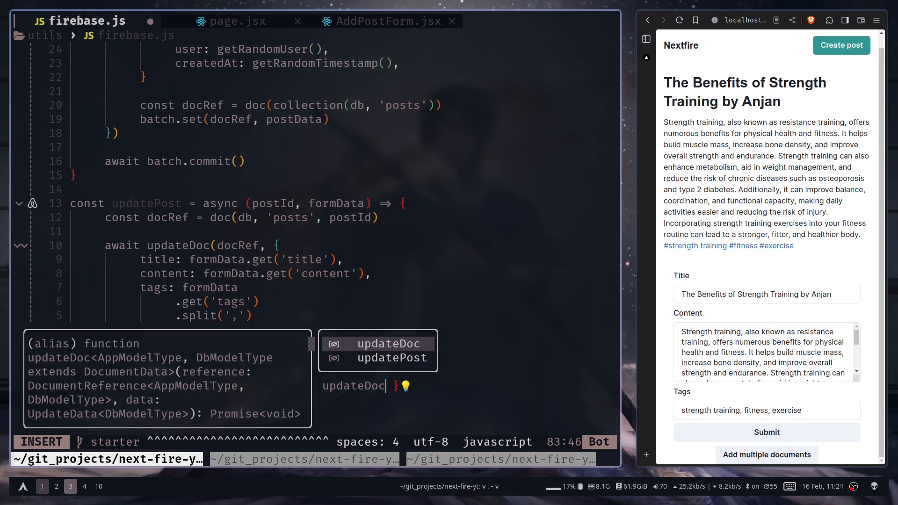
key("Escape")
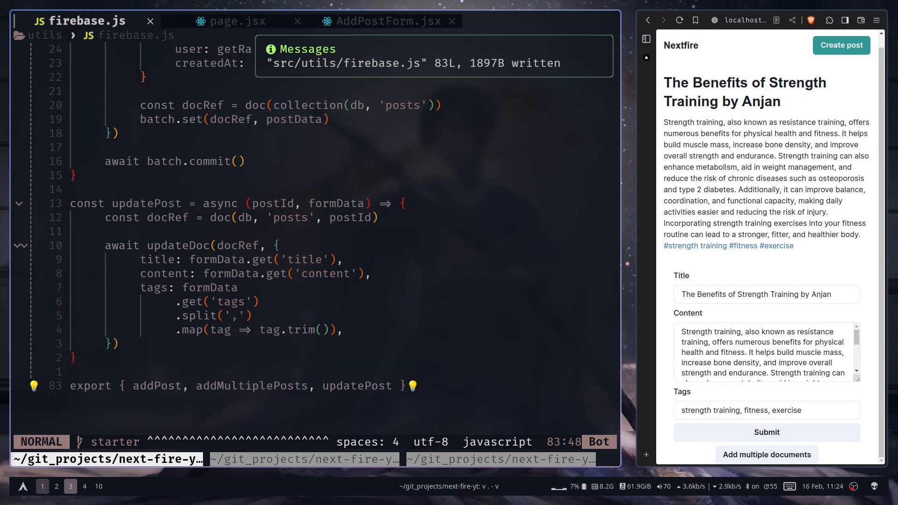
- Import updatePost in AddPostForm.jsx and set action={isForUpdate ? updatePost.bind(null, id) : addPost}
left_click(387, 21)
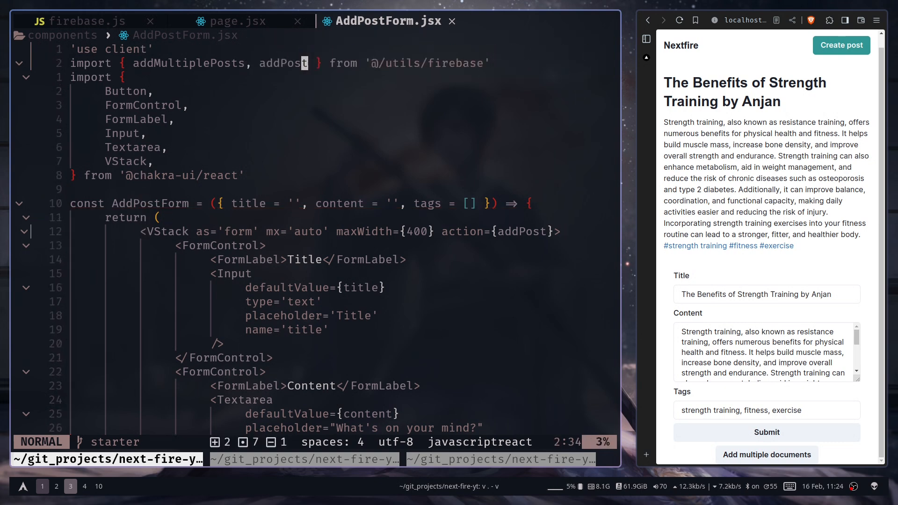
type(", updatePost")
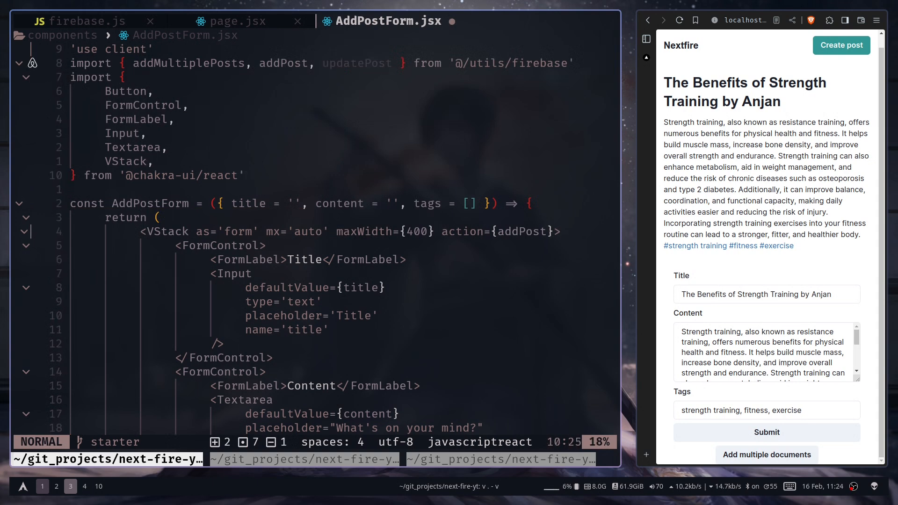
key("j")
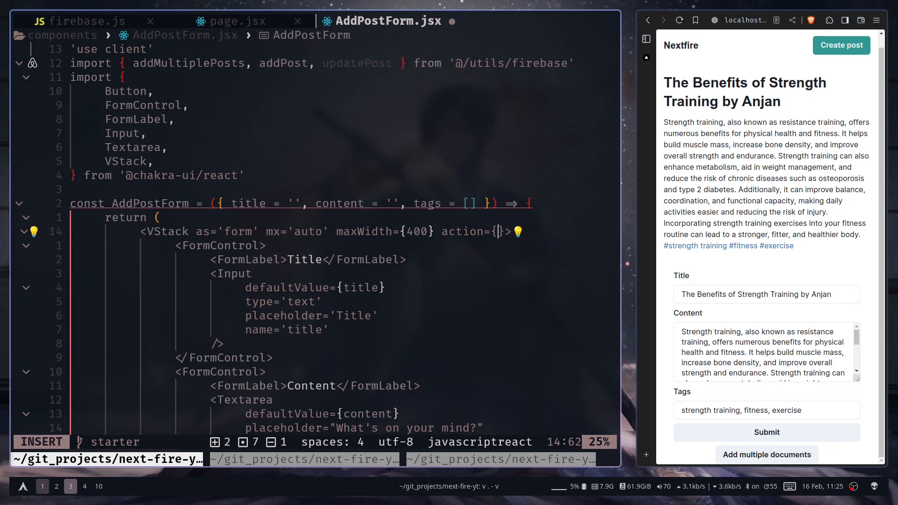
type("isF")
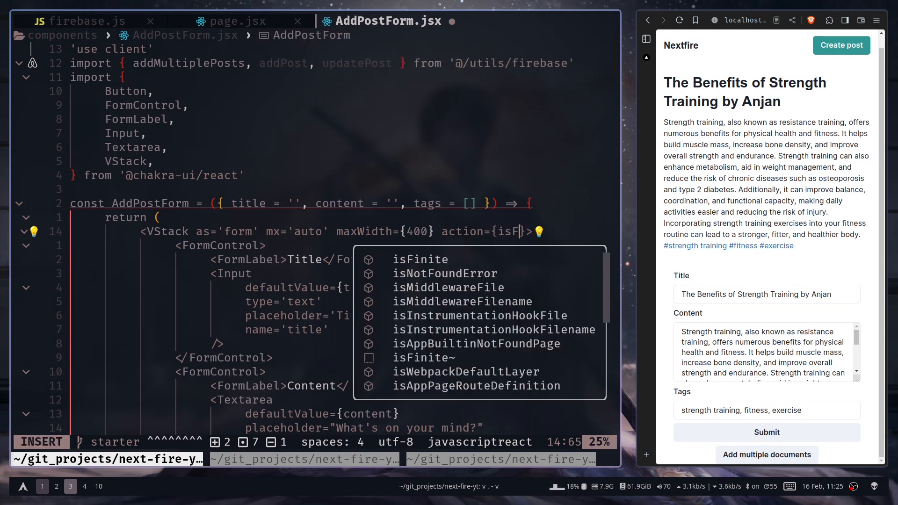
type("orUpdate")
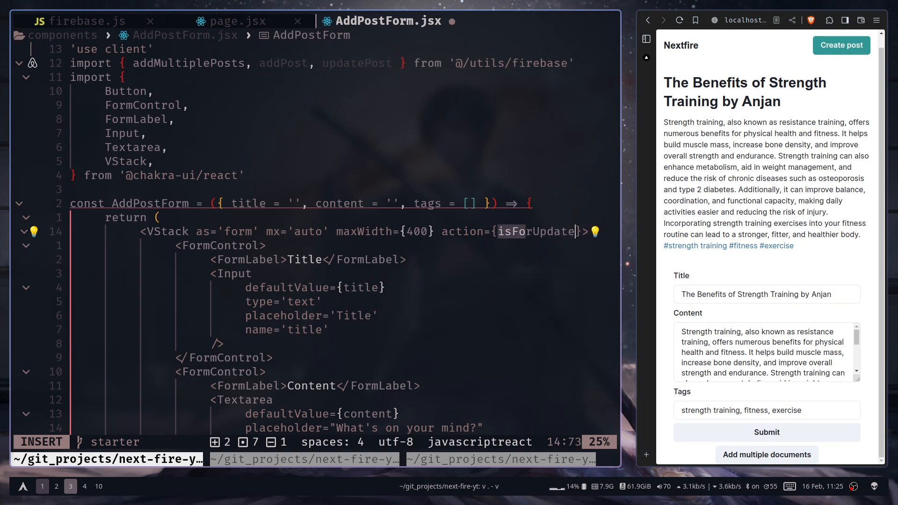
type("?")
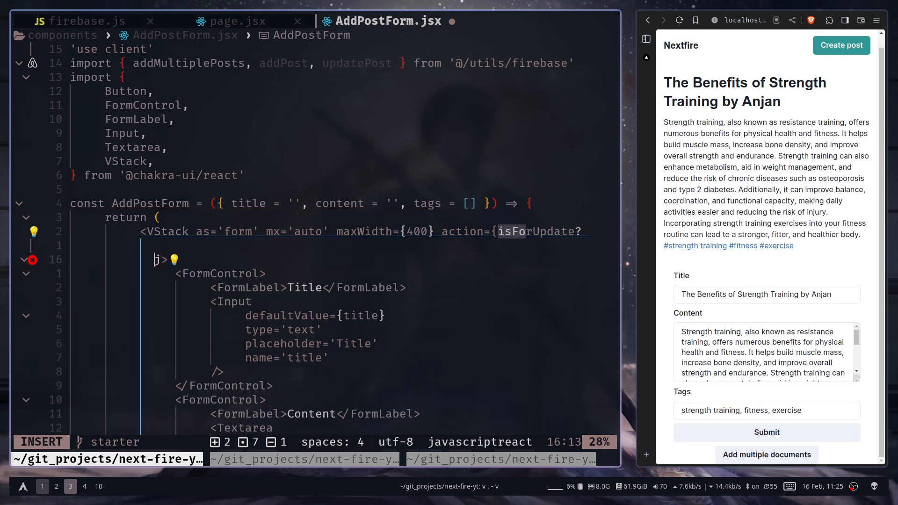
type("updatePost")
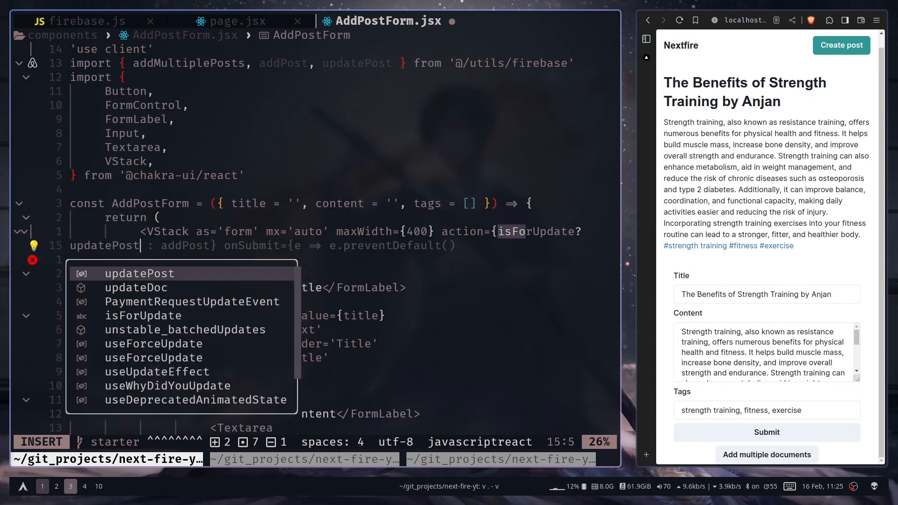
key("Escape")
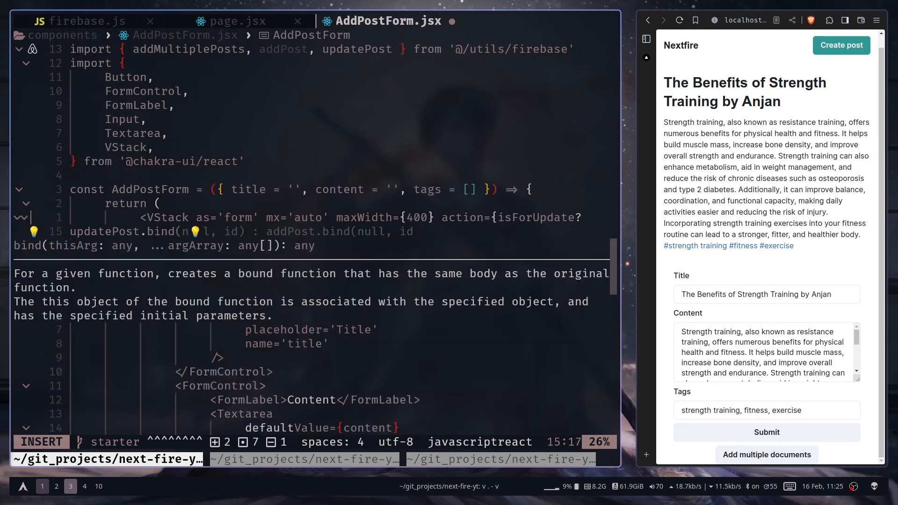
type("null, )")
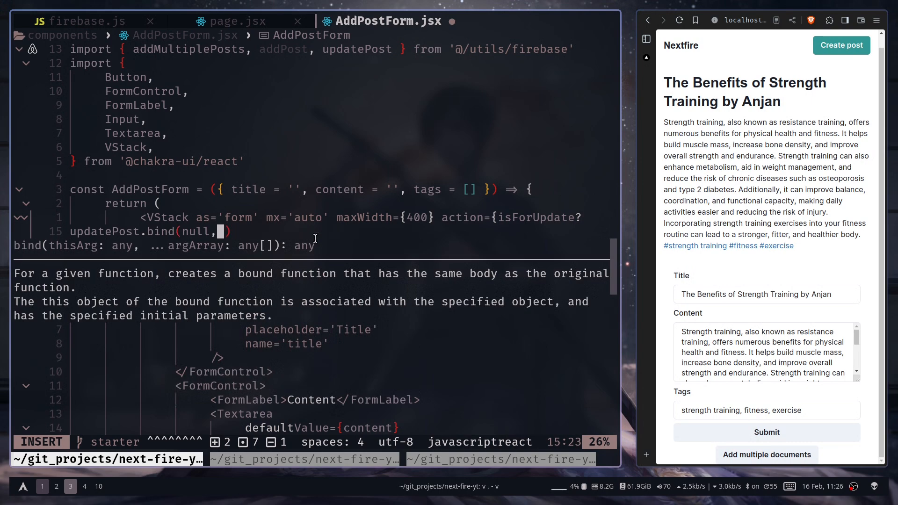
type("id")
left_click(301, 189)
type("id='', ")
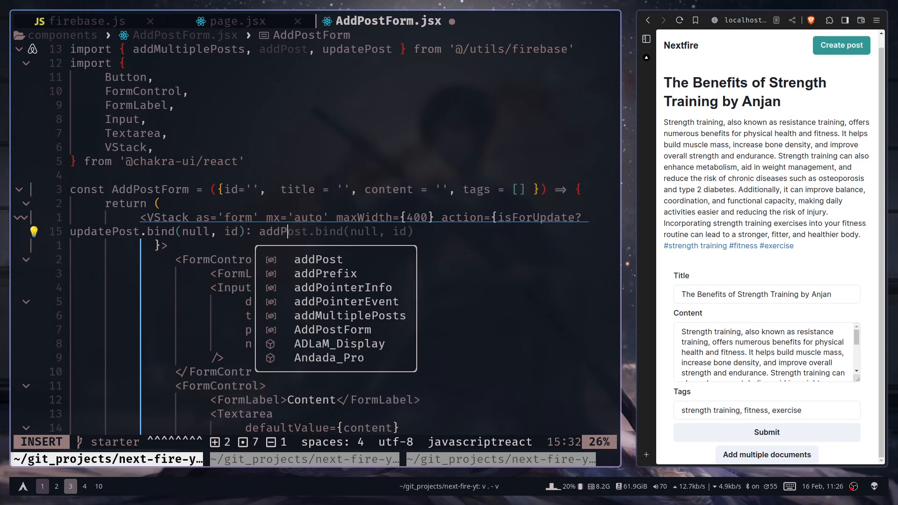
key("Escape")
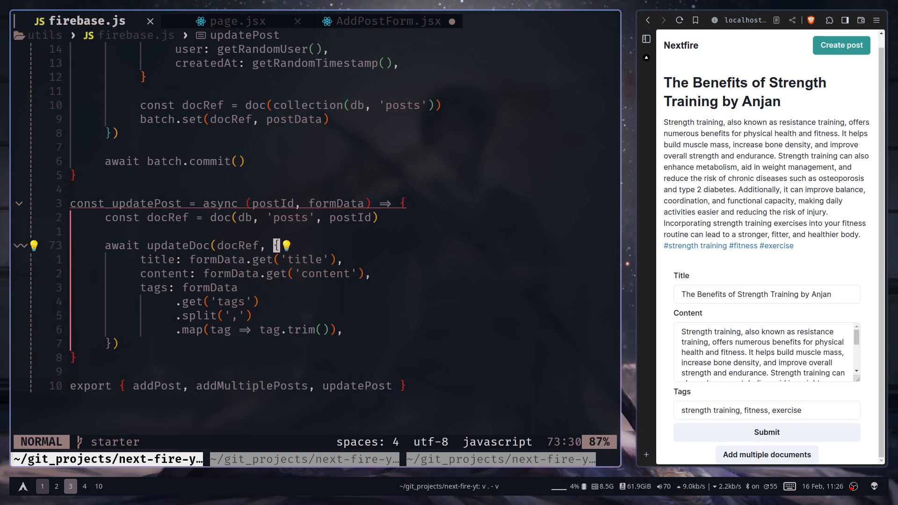
- Add isForUpdate and id to the AddPostForm props, checking usage in page.jsx
left_click(231, 22)
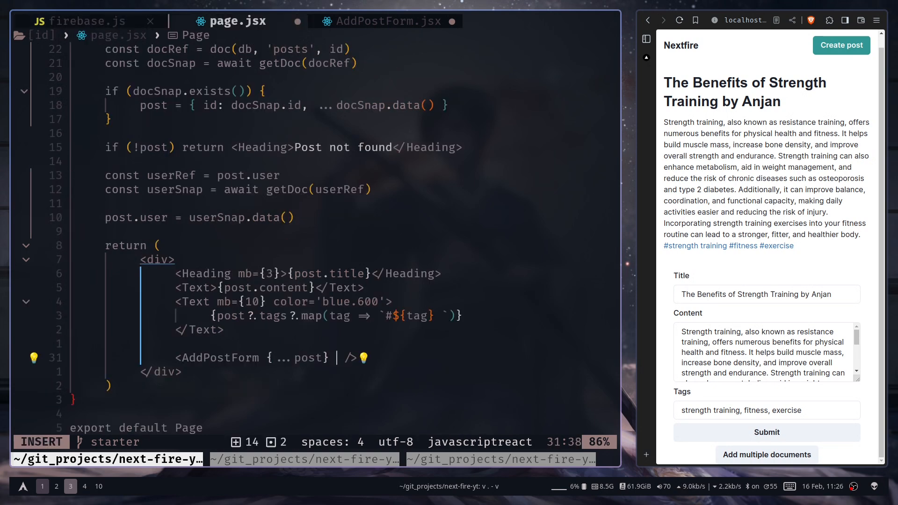
type("isFor")
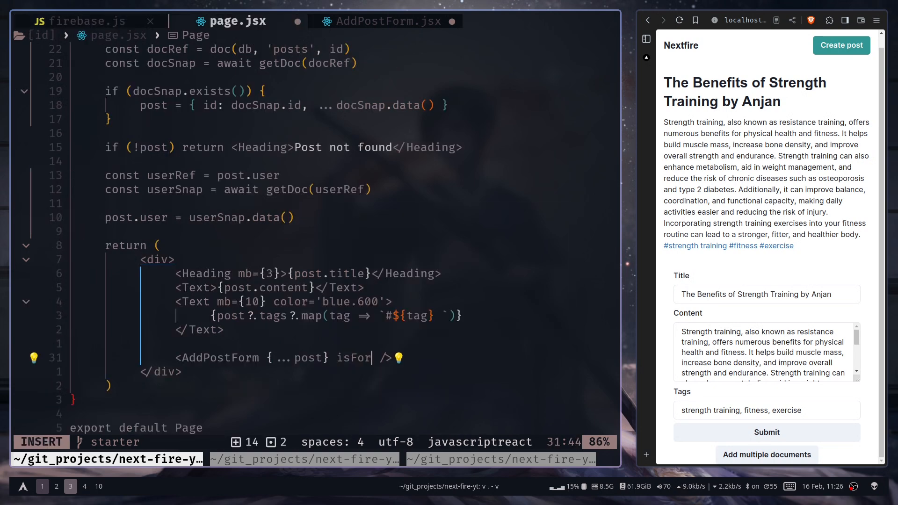
left_click(389, 21)
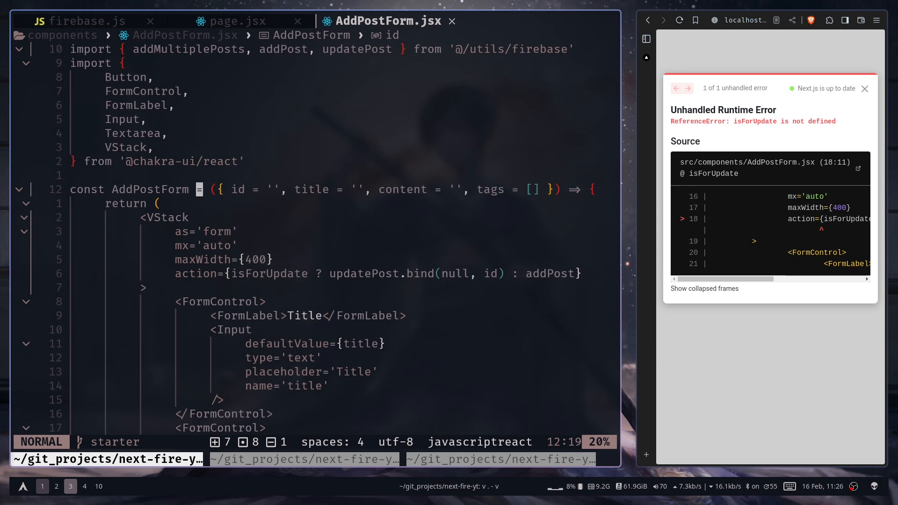
type("isForUpdate,")
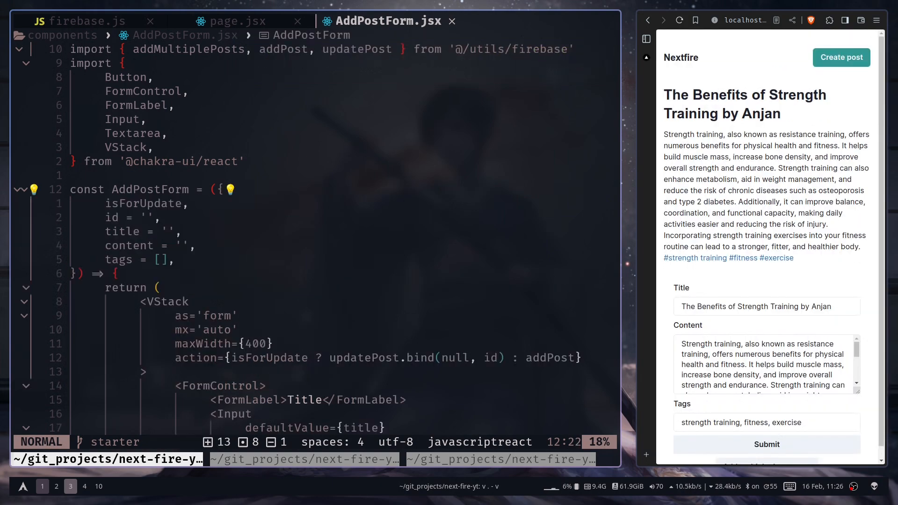
- Pass isForUpdate to AddPostForm in page.jsx, then replace the form's content with test text 'sdfowjhfo2wpw'
left_click(234, 20)
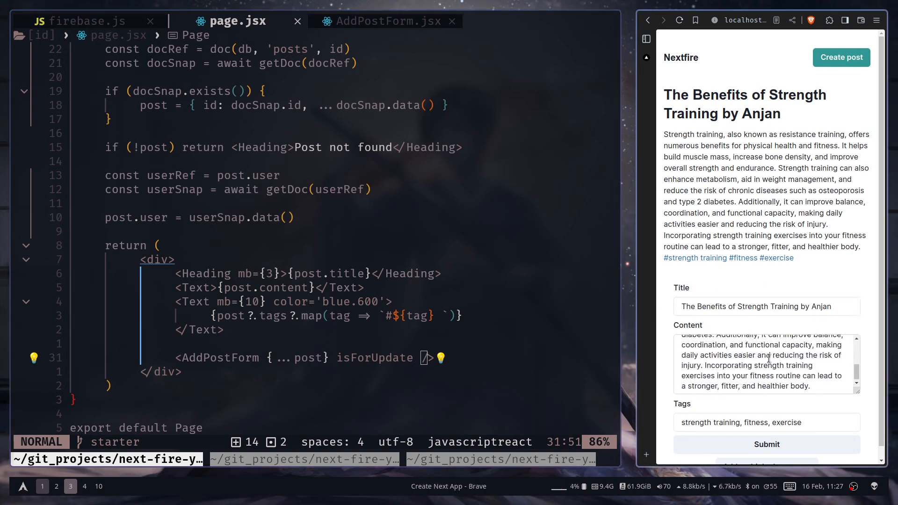
double_click(820, 306)
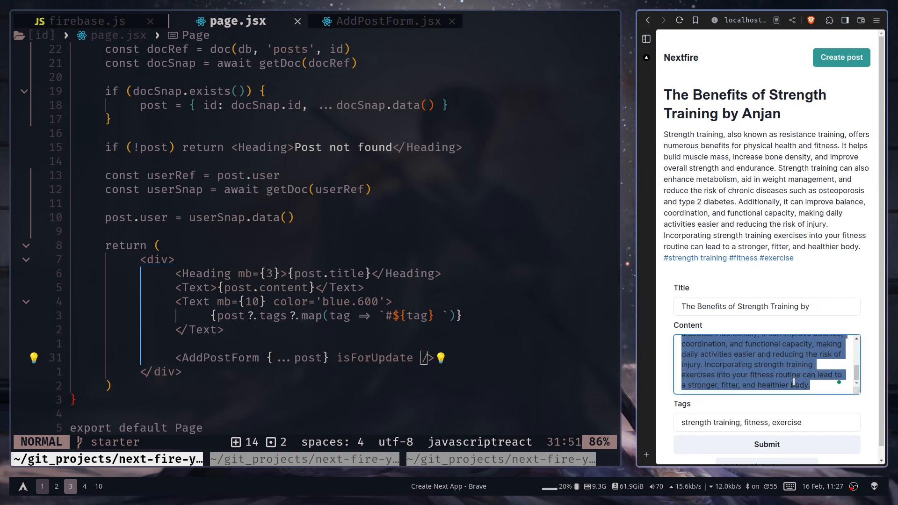
type("sdfowjhfo2wpw")
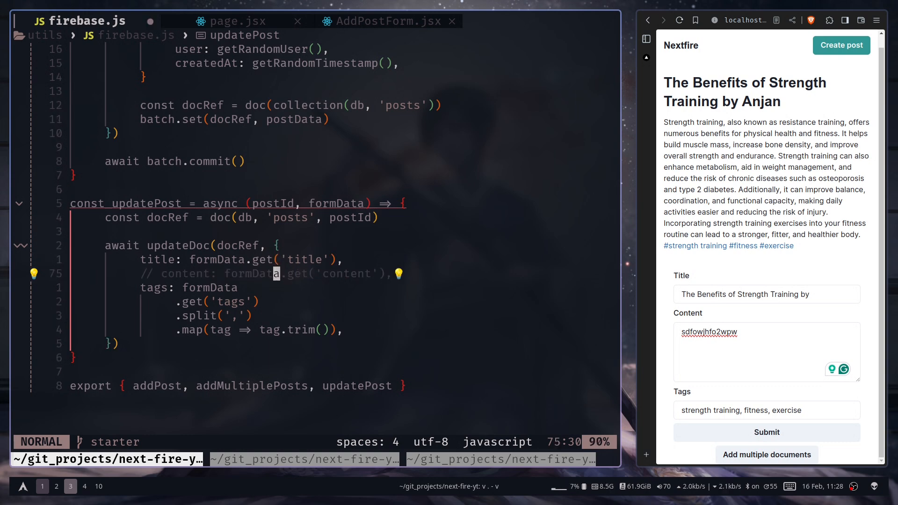
- Replace the browser form's content field text with 'Anjan'
double_click(708, 332)
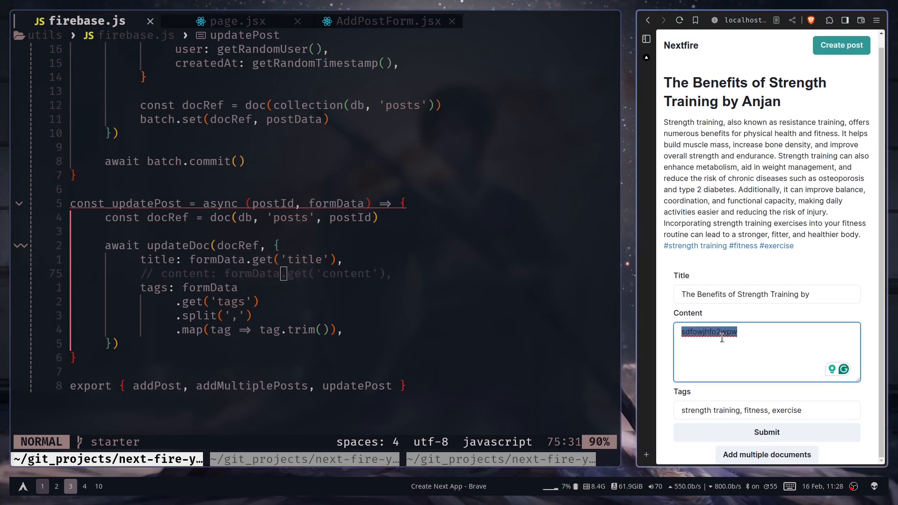
type("Anjan")
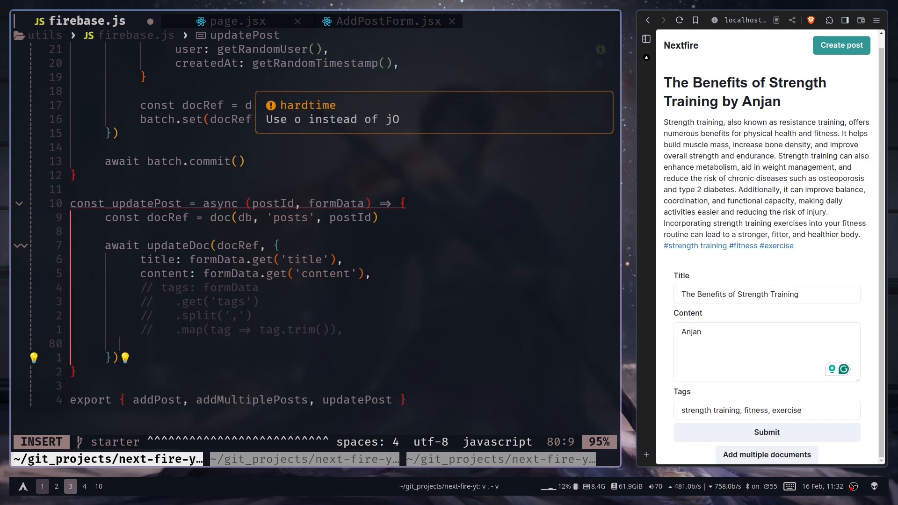
- Draft a commented tags: arrayUnion('new-tag') update in updatePost
type("tage")
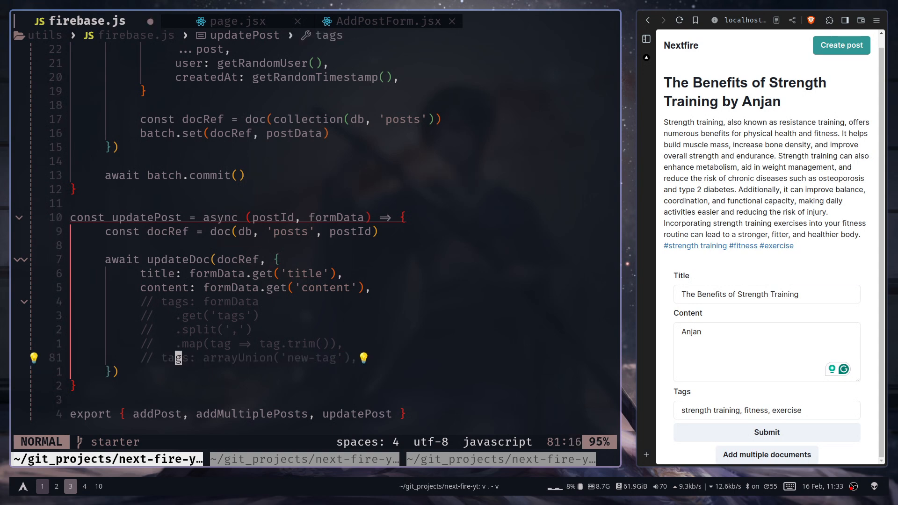
type("tag")
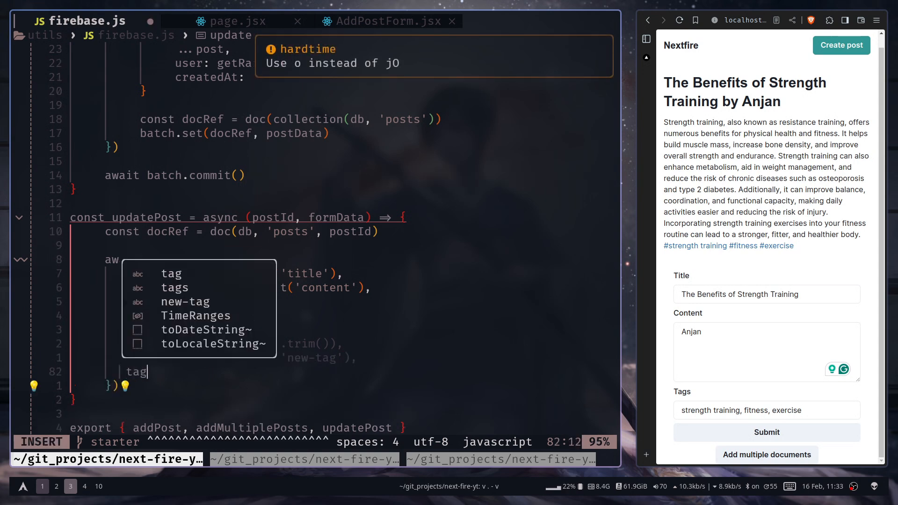
type("arrayUnion")
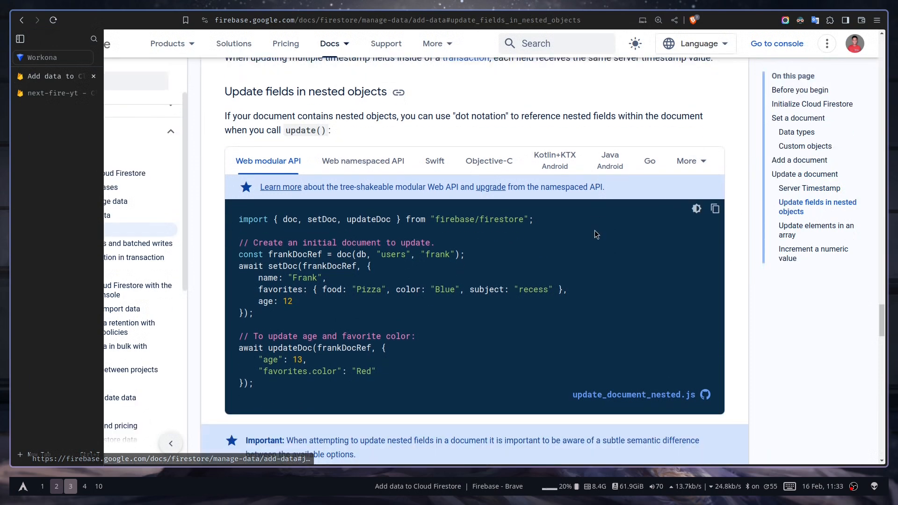
mouse_move(262, 372)
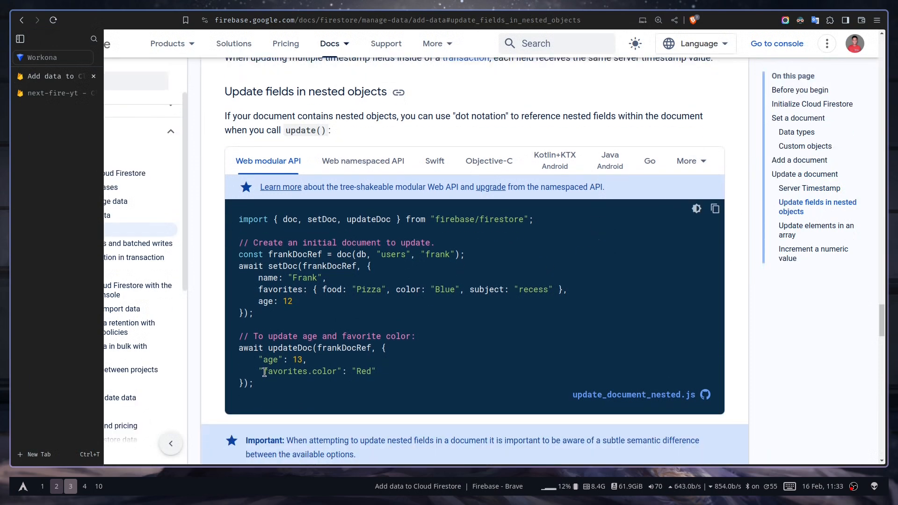
- In Firebase docs, jump from nested field updates to the 'Increment a numeric value' section
double_click(300, 371)
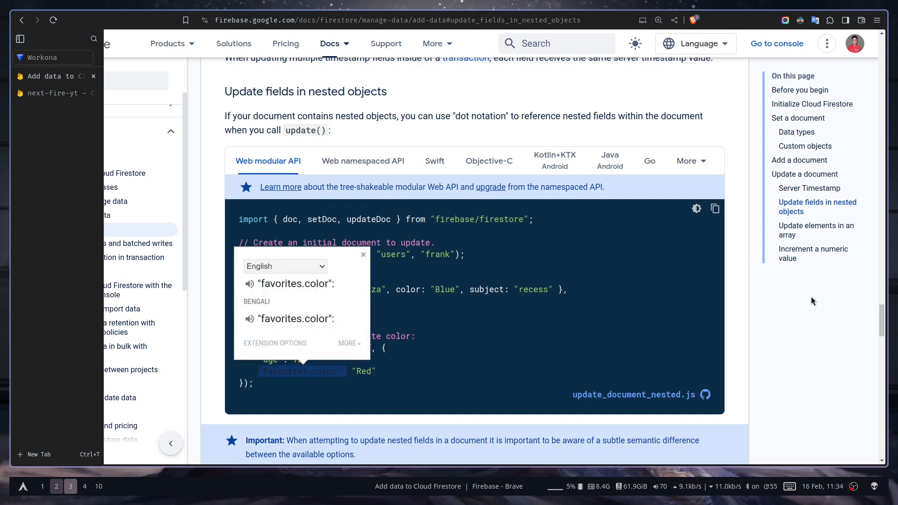
left_click(812, 253)
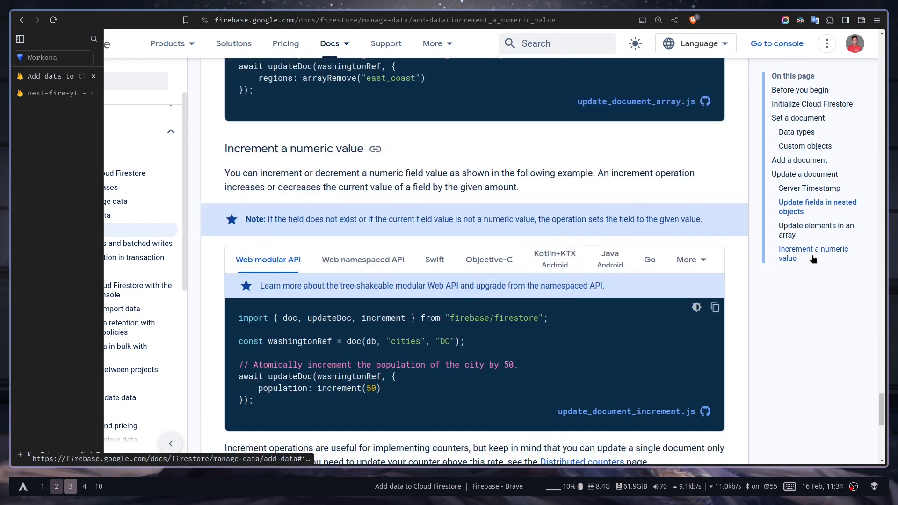
scroll("down", 3)
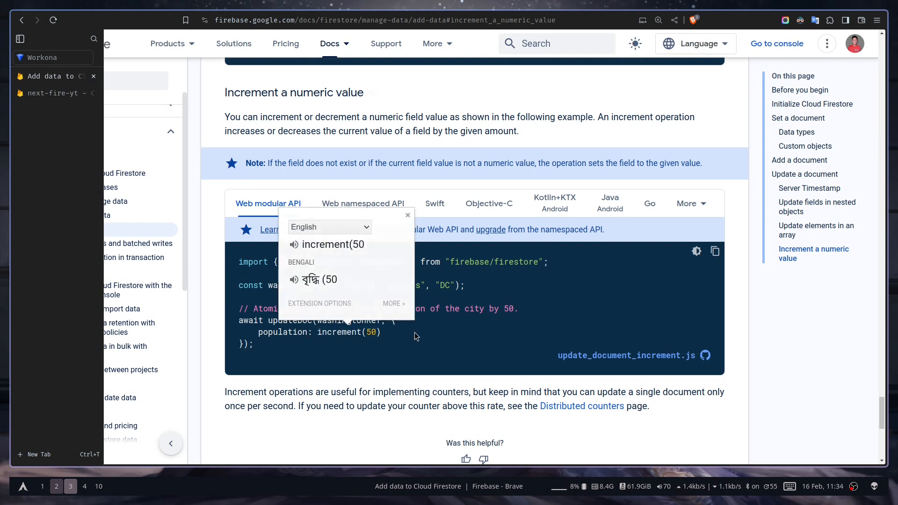
left_click(407, 216)
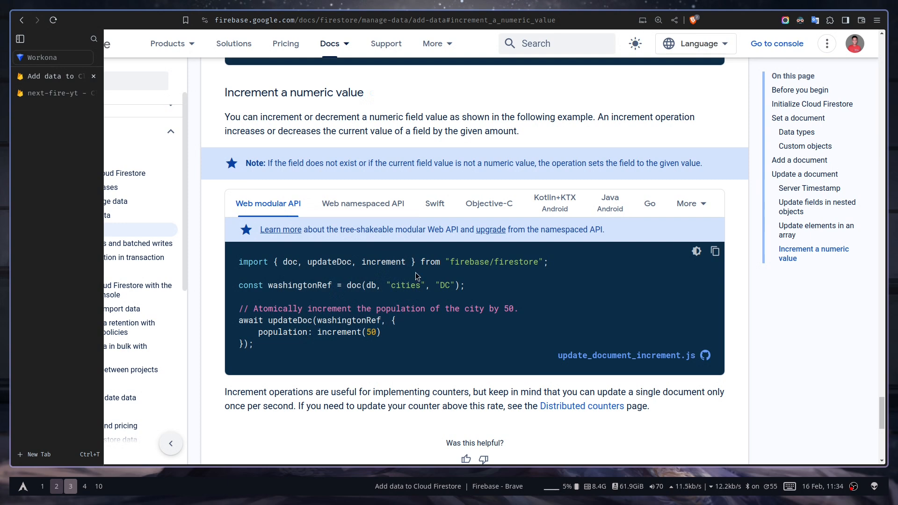
mouse_move(407, 348)
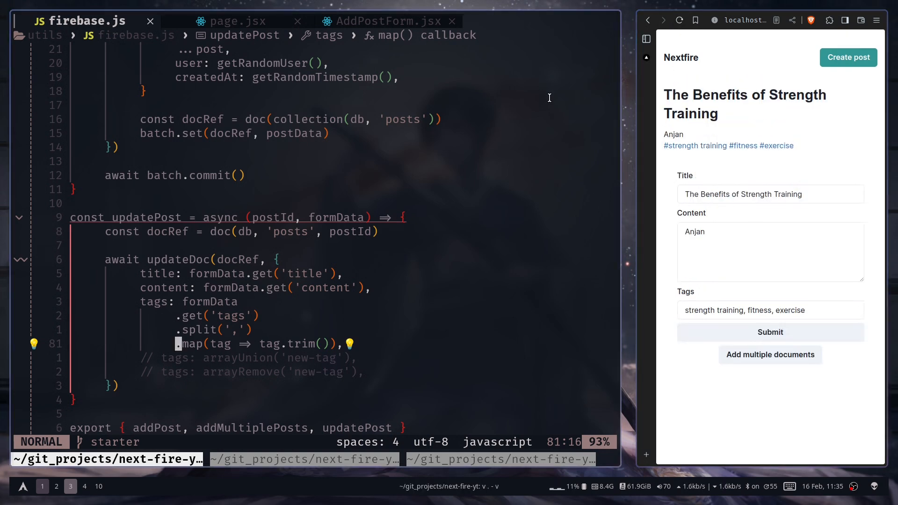
mouse_move(746, 232)
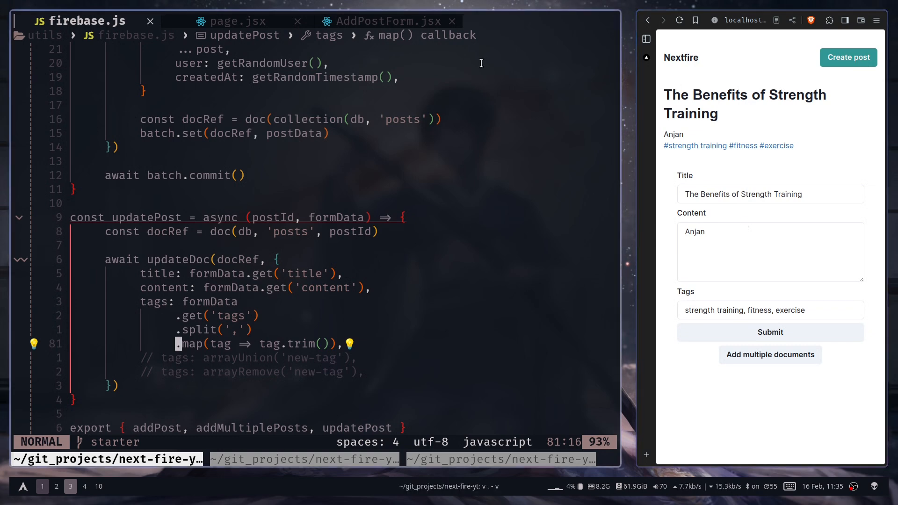
- Switch to the post page source file after saving the restored tags update
left_click(238, 21)
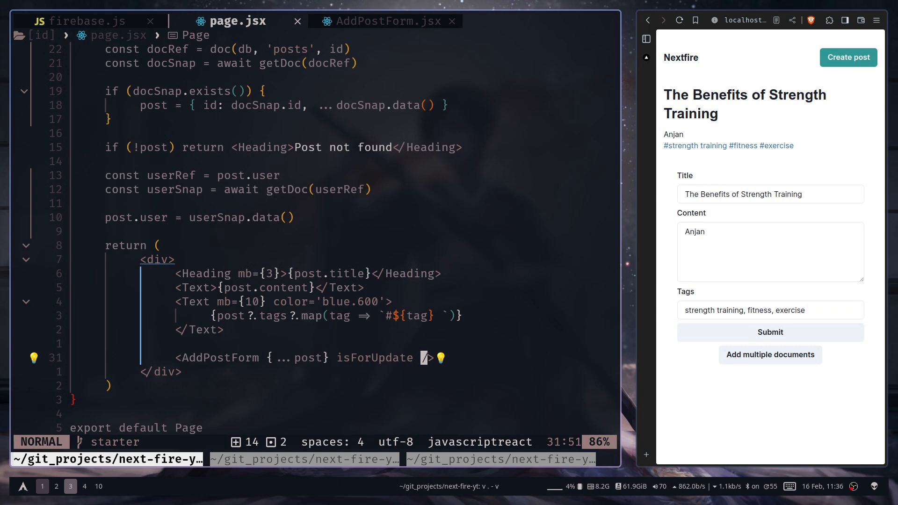
- Add revalidatePath(`/post/${postId}`) after updateDoc in updatePost and save firebase.js
left_click(83, 20)
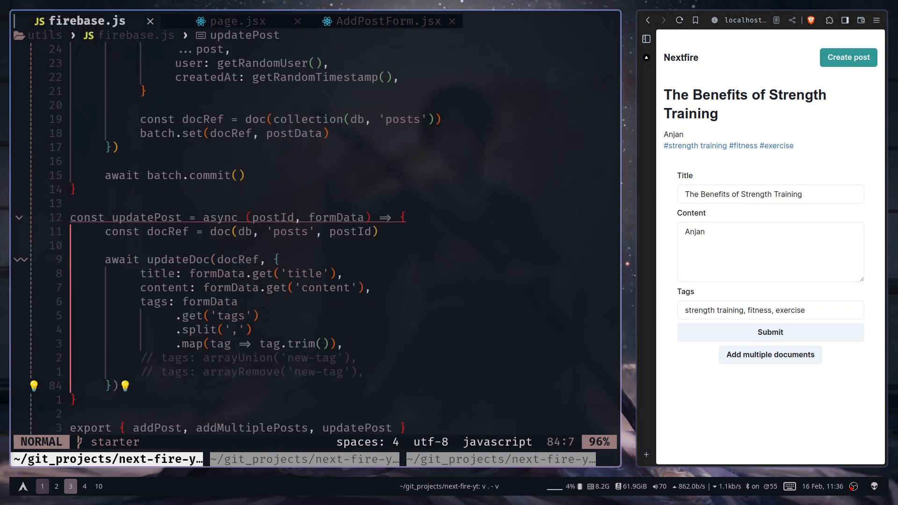
type("// await updateDoc(docRef, {")
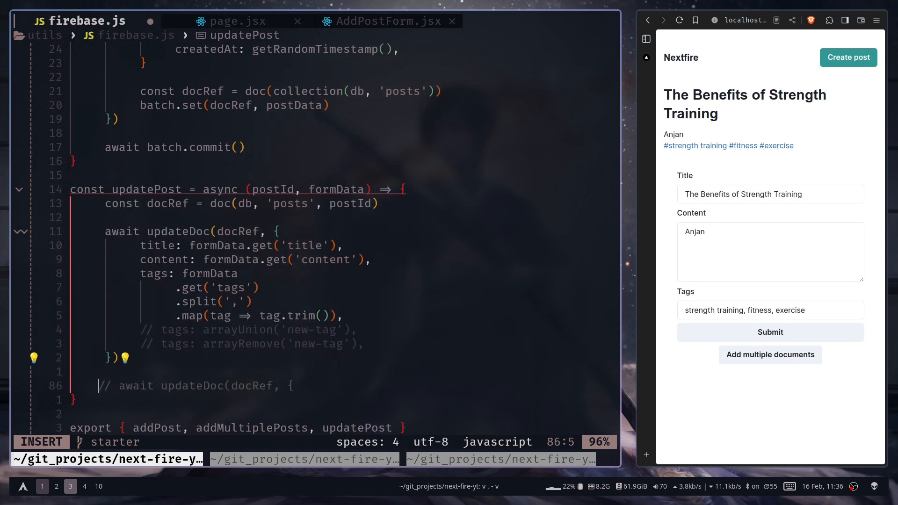
type("revalidatePath")
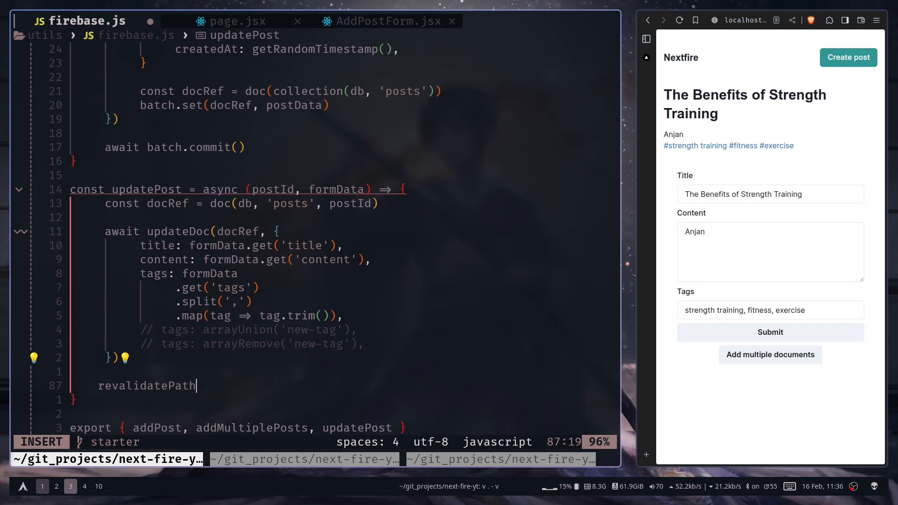
type("(`/post/${postId}`)")
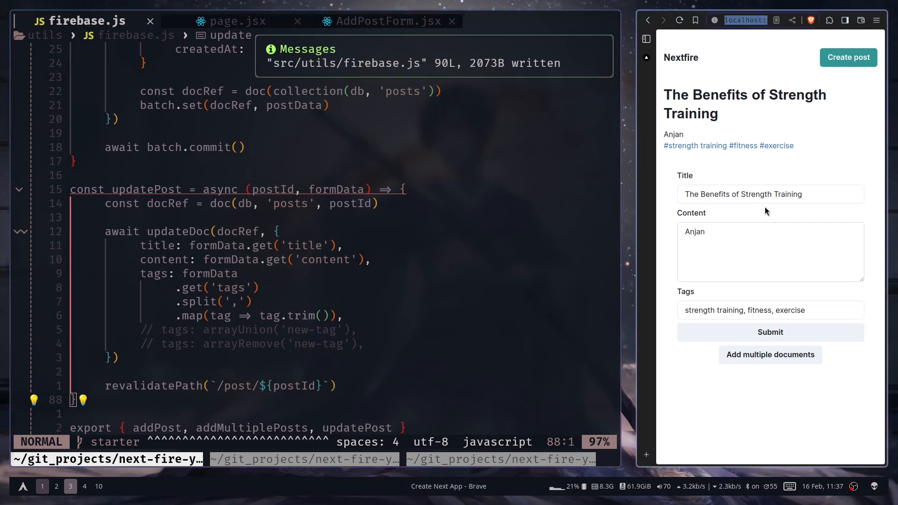
- Replace the Content field with test text 'sfvwkjbnvwohoijhivwj3w', submit, and confirm the post body shows it
double_click(695, 231)
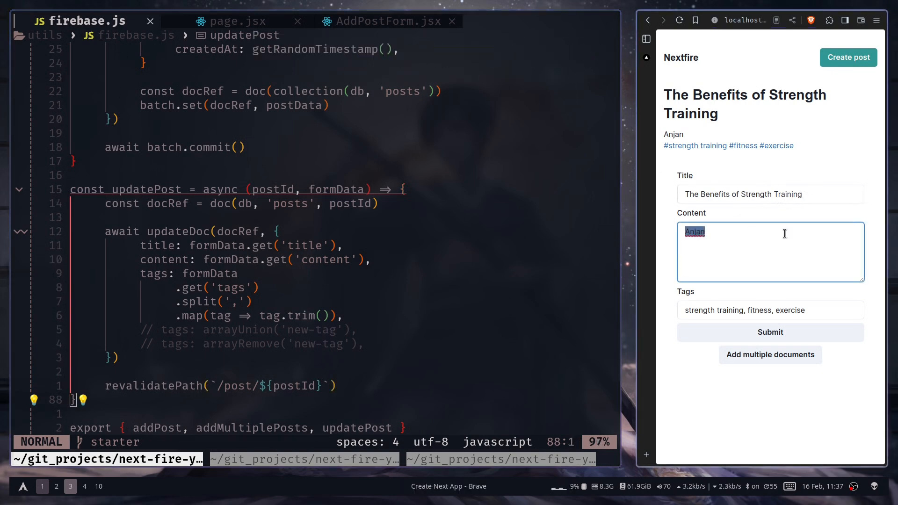
type("sfvwkjbnvwohoijhivwj3w")
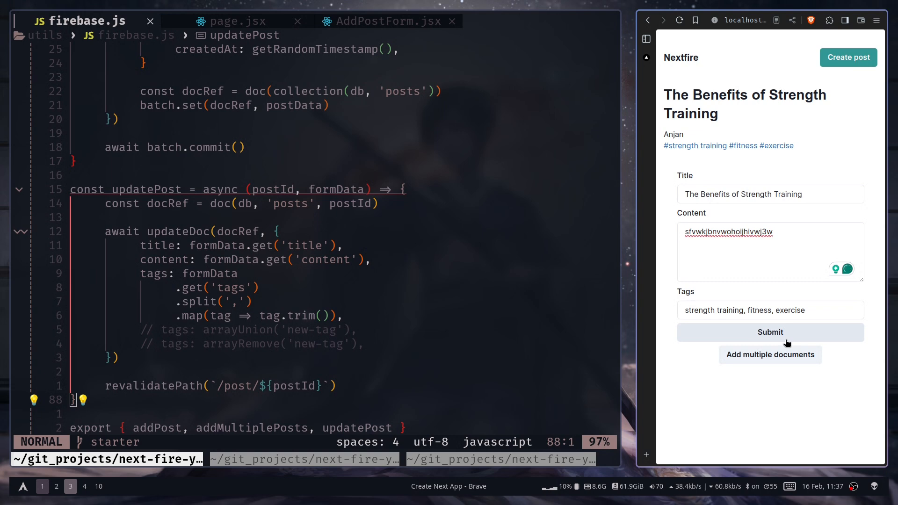
left_click(770, 332)
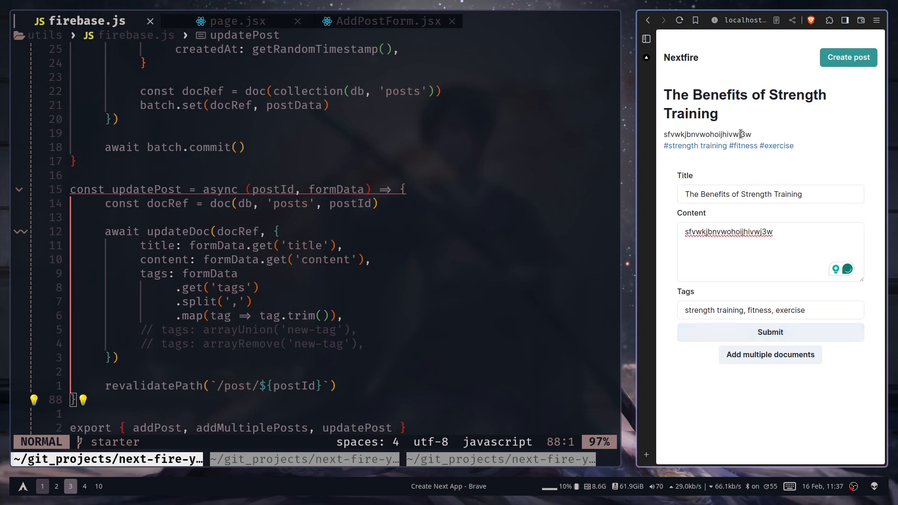
double_click(716, 134)
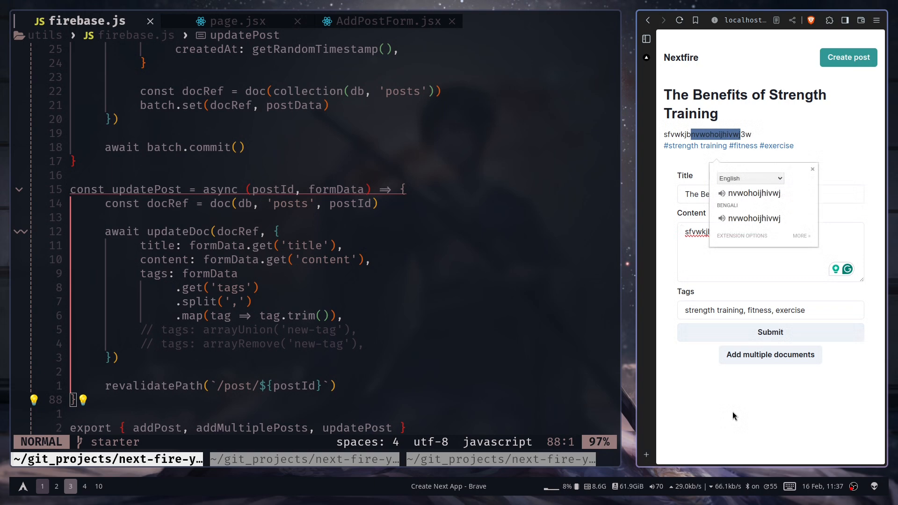